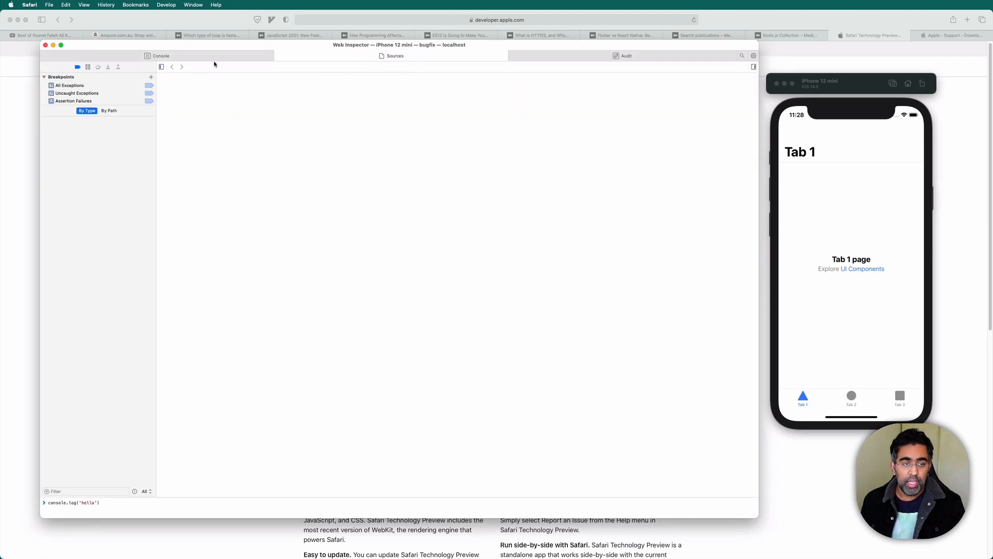
mouse_move(474, 195)
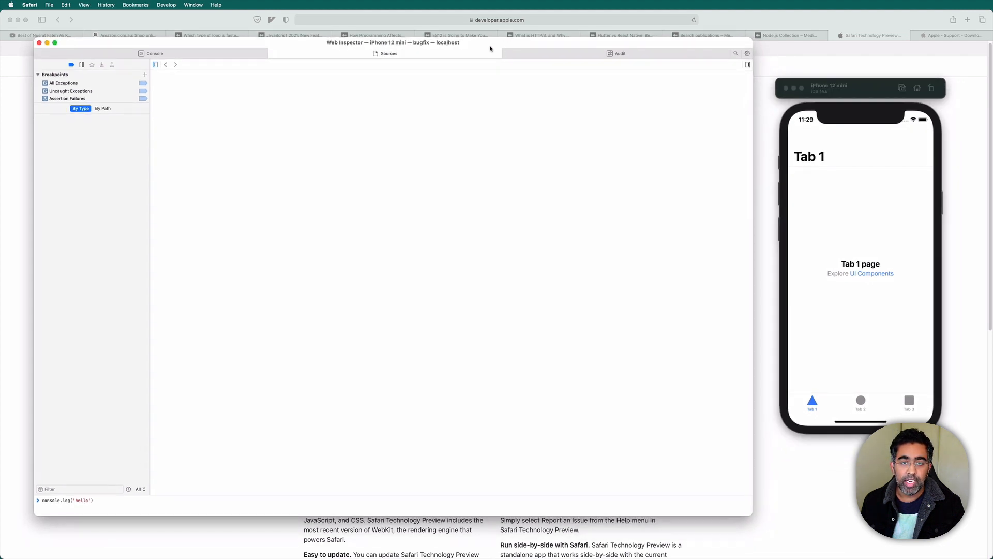
mouse_move(594, 141)
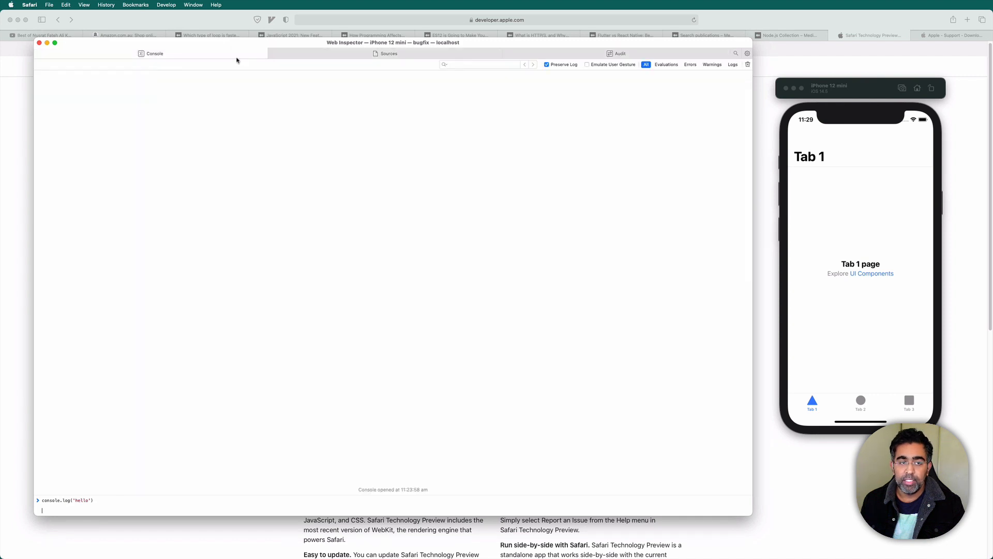
mouse_move(442, 171)
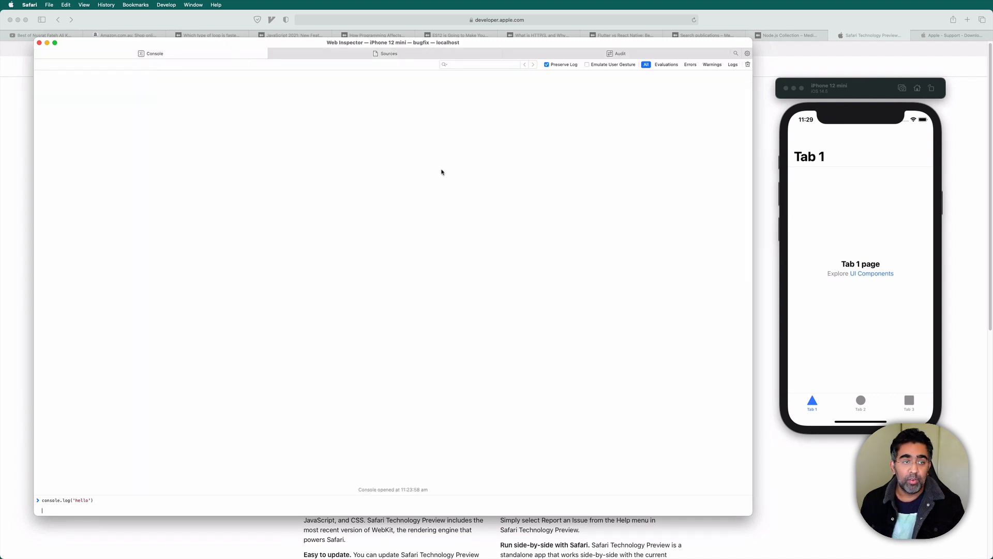
mouse_move(651, 178)
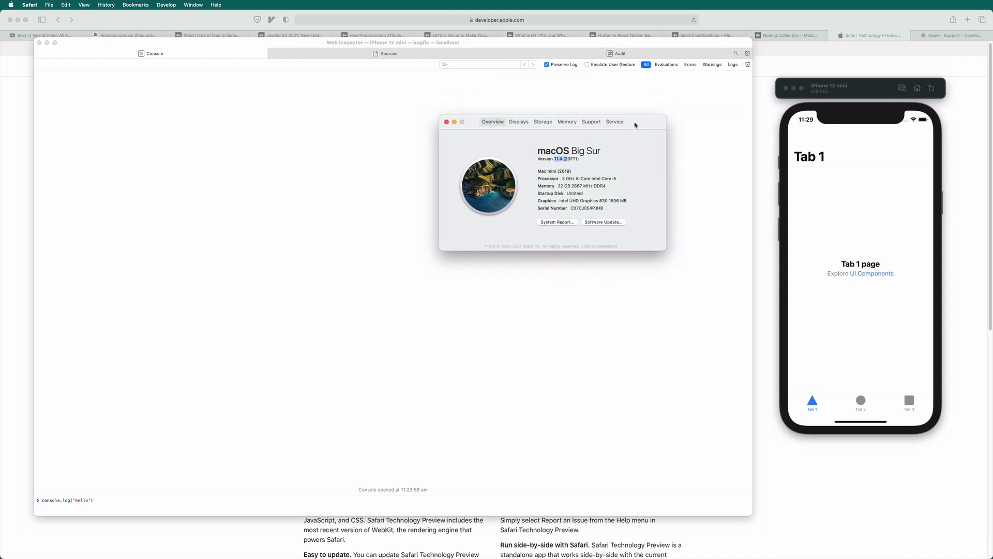
Switch the Web Inspector between the Audit and Sources tabs, ending on Audit
click(618, 53)
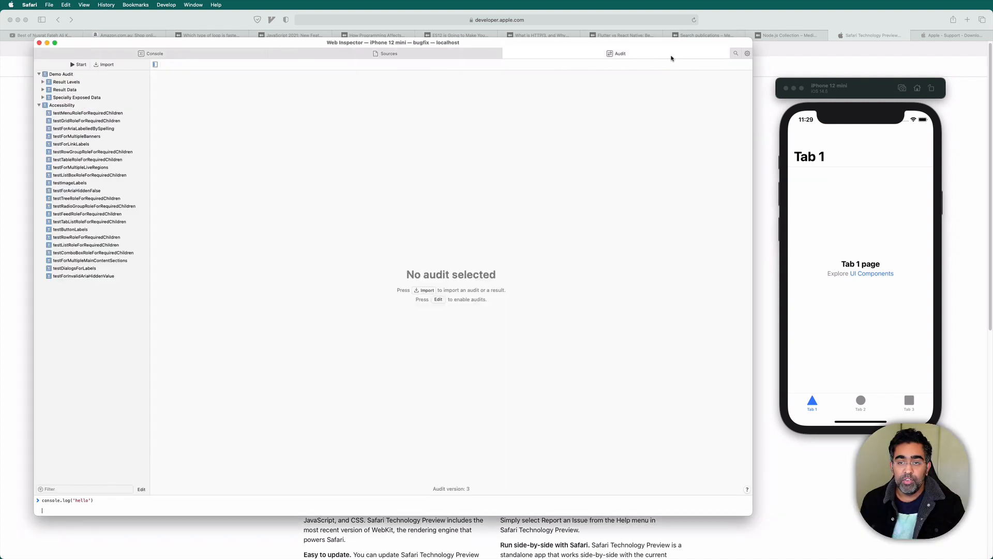
click(389, 53)
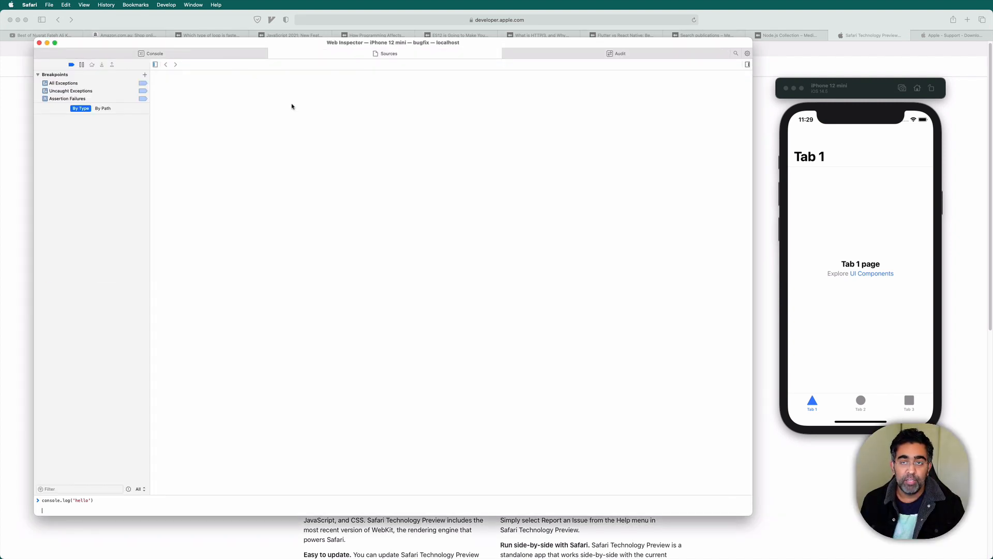
click(618, 53)
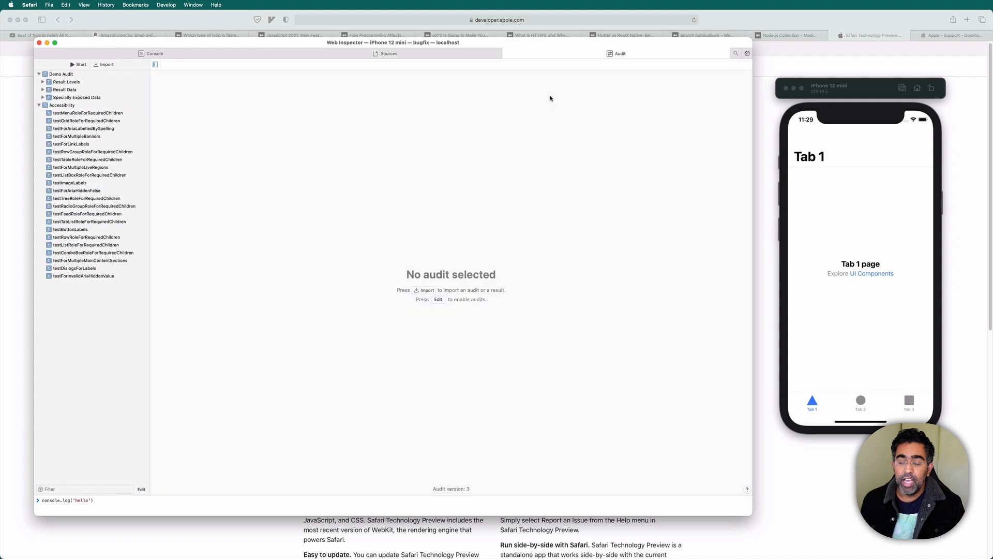
Open About This Mac from the Apple menu, then dismiss it to return to the Console
click(11, 5)
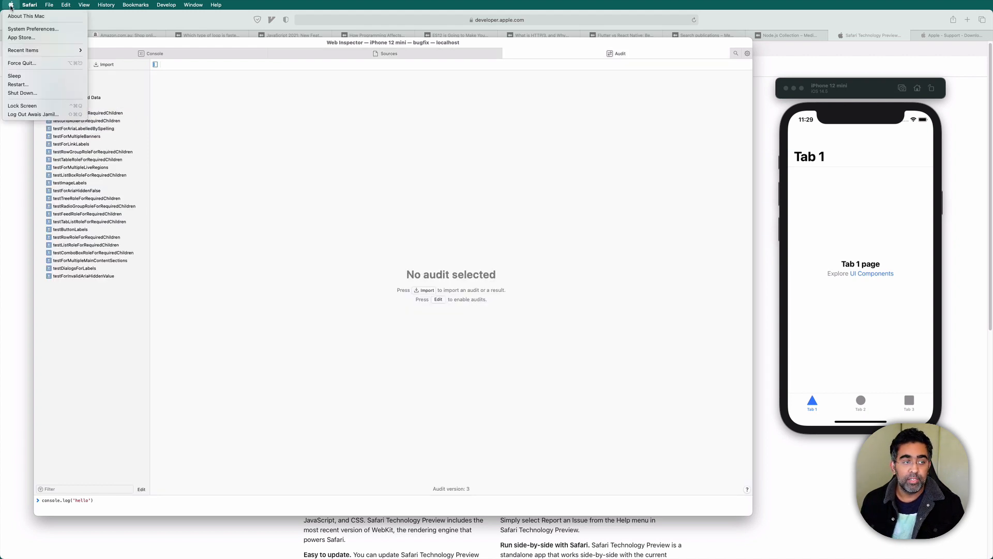
click(26, 16)
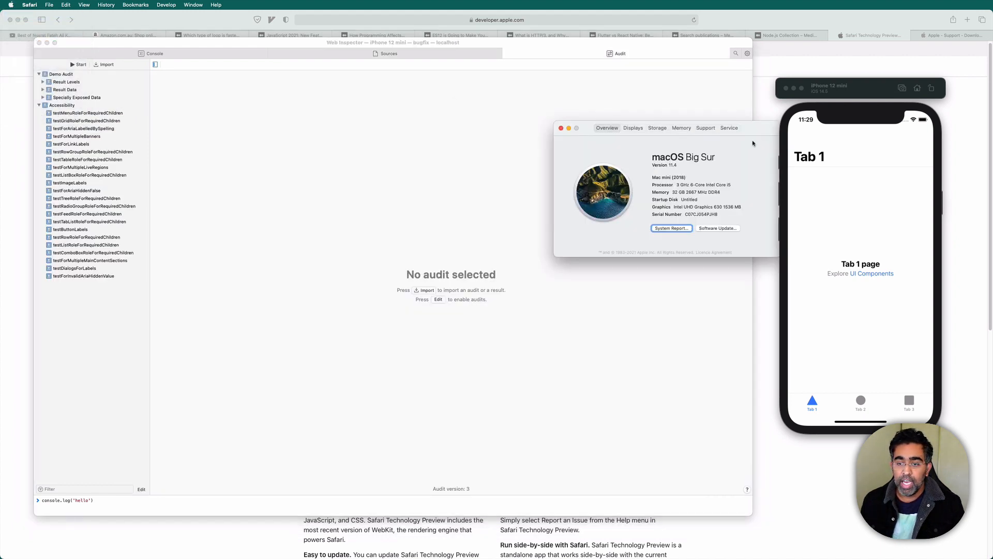
drag(666, 127, 528, 104)
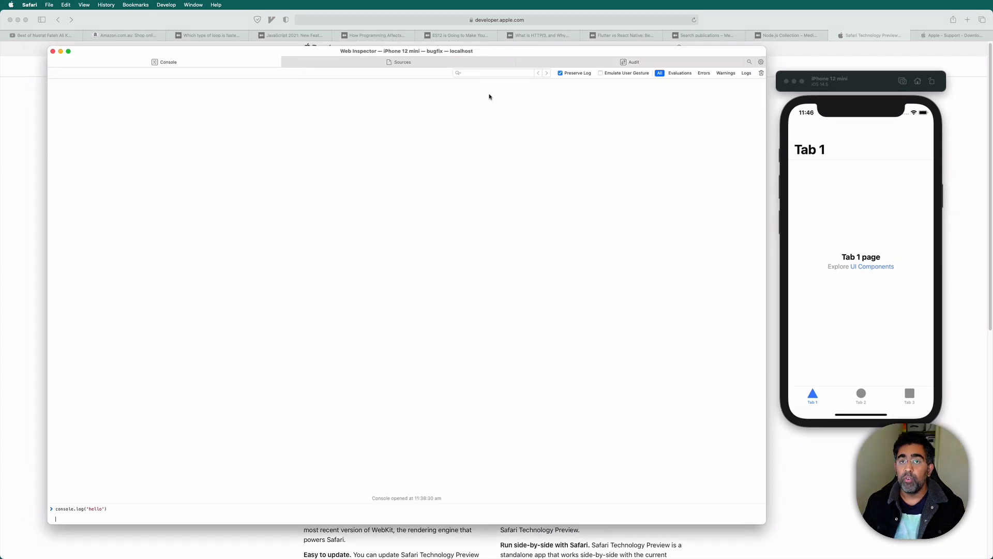
Show the Sources tab with its breakpoints list in the iPhone 12 mini Web Inspector
click(401, 62)
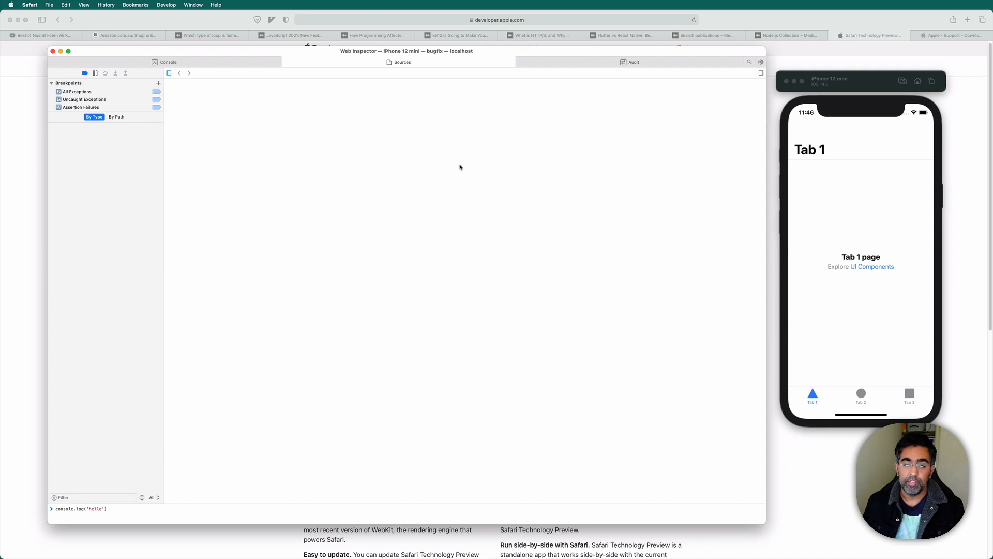
mouse_move(857, 88)
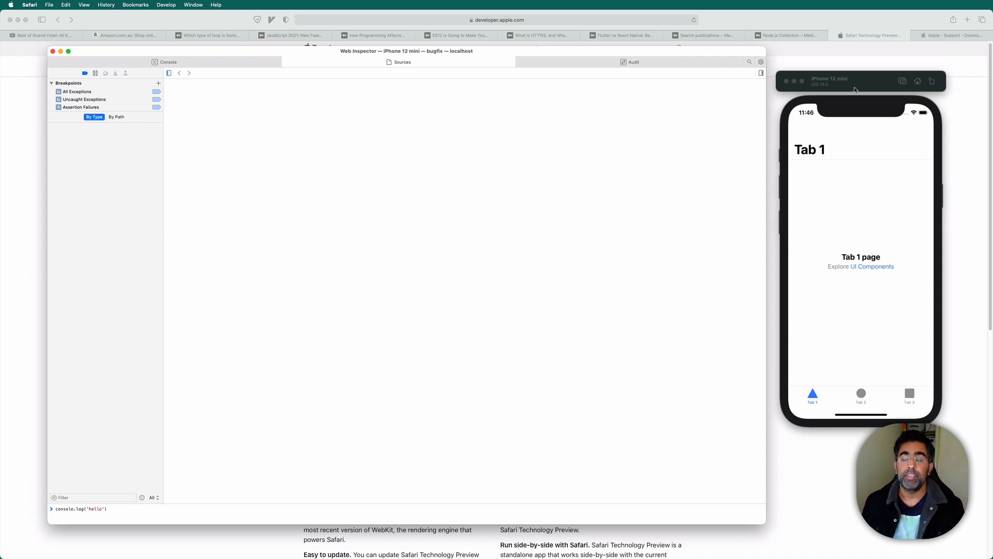
mouse_move(505, 104)
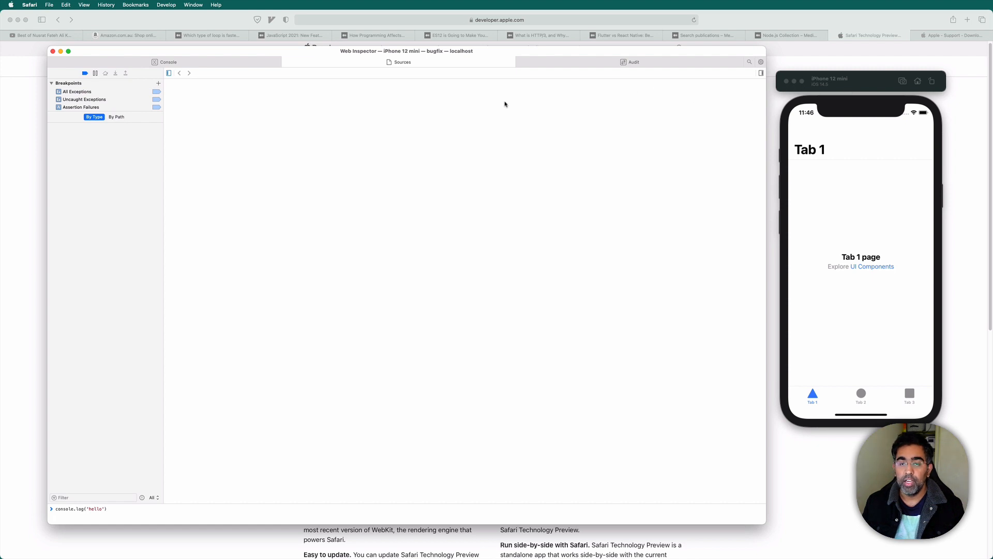
Close the Web Inspector and launch Safari Technology Preview on its start page
click(54, 51)
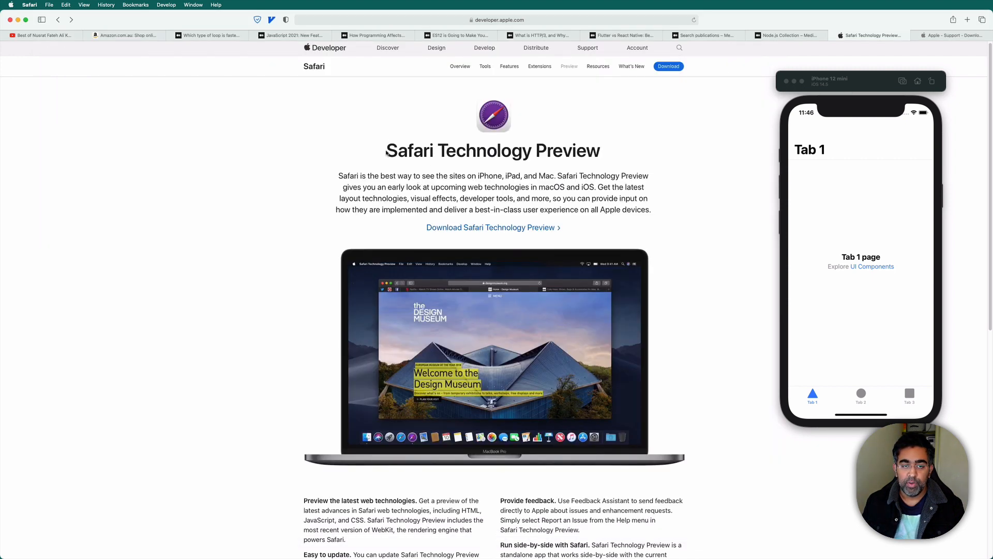
drag(386, 151, 598, 151)
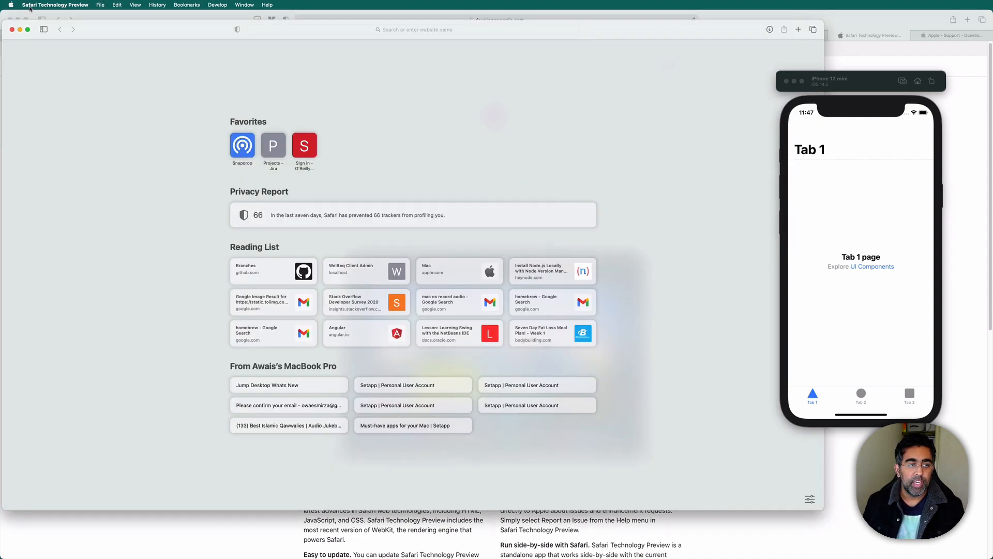
click(54, 5)
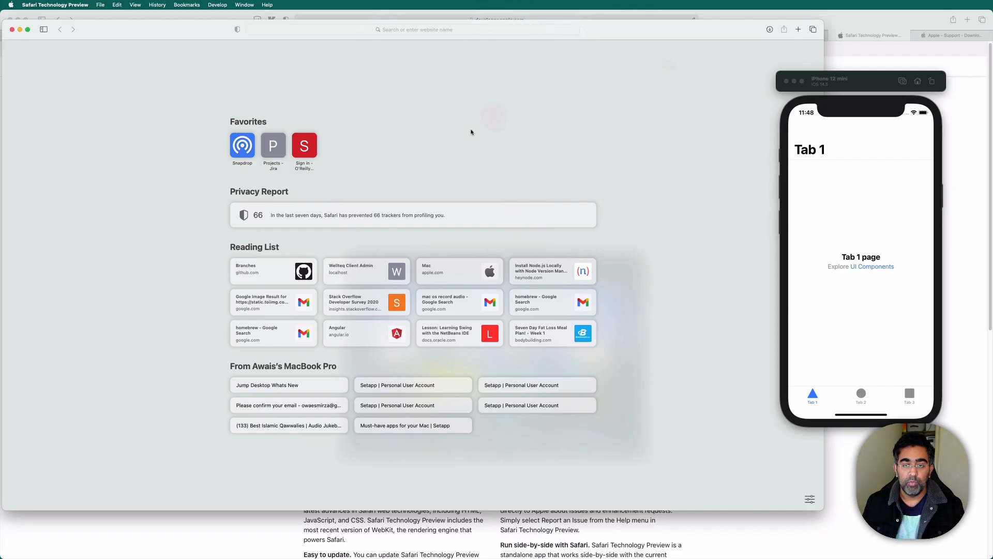
Inspect the iPhone 12 mini localhost page via Develop, then view Network and Storage
click(217, 5)
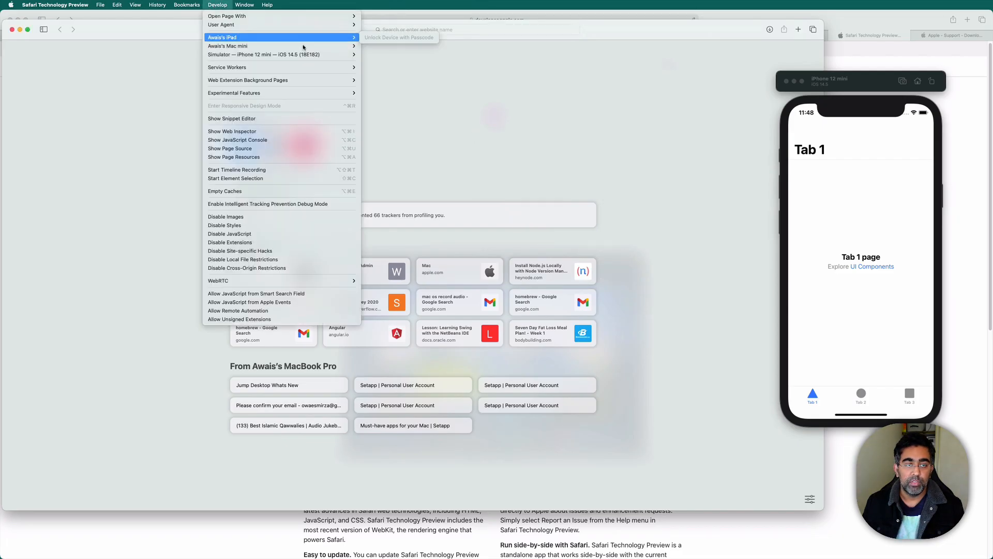
click(232, 131)
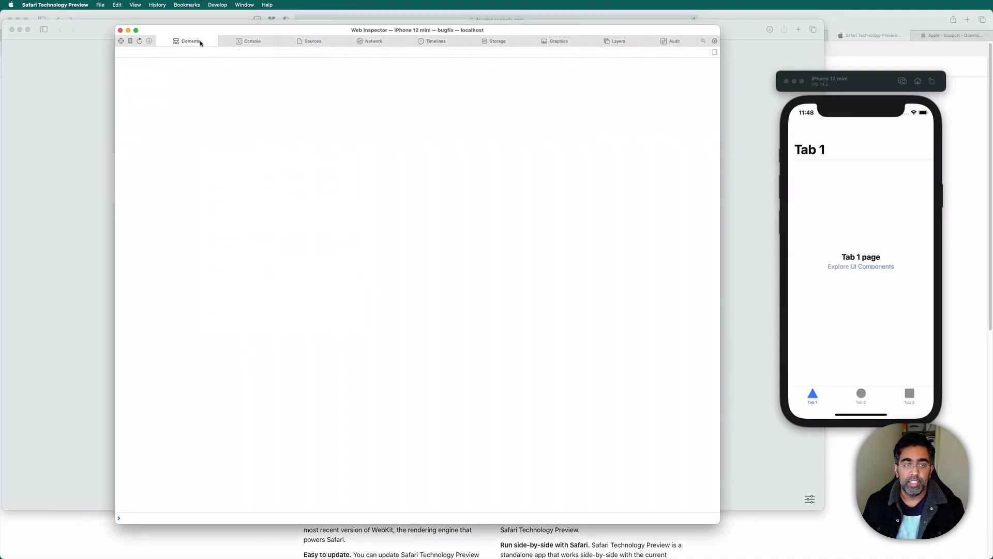
click(252, 40)
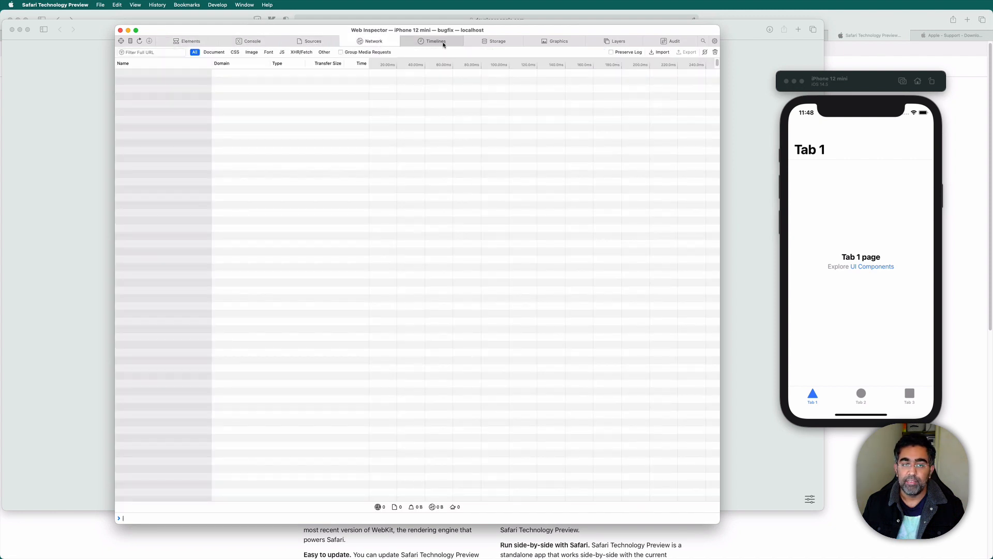
click(496, 41)
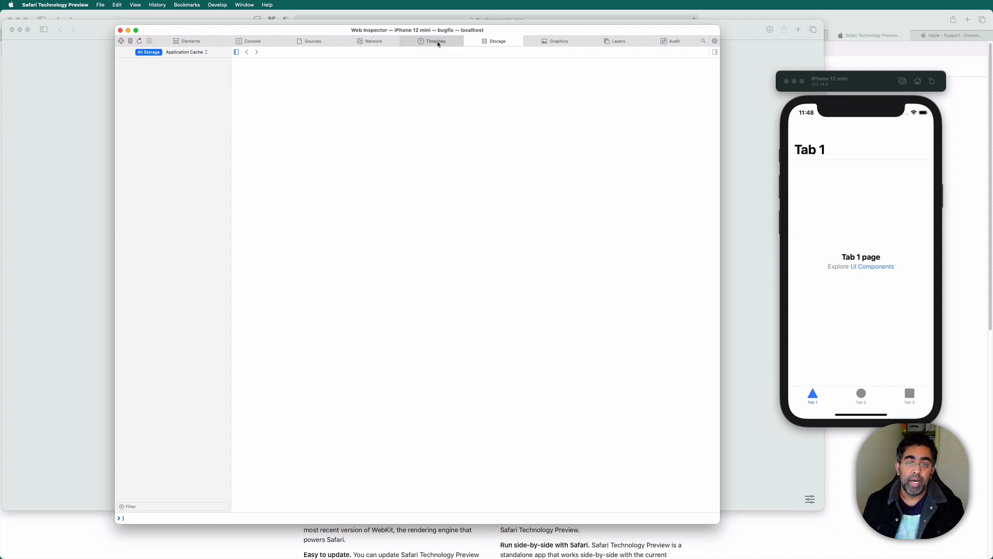
mouse_move(400, 40)
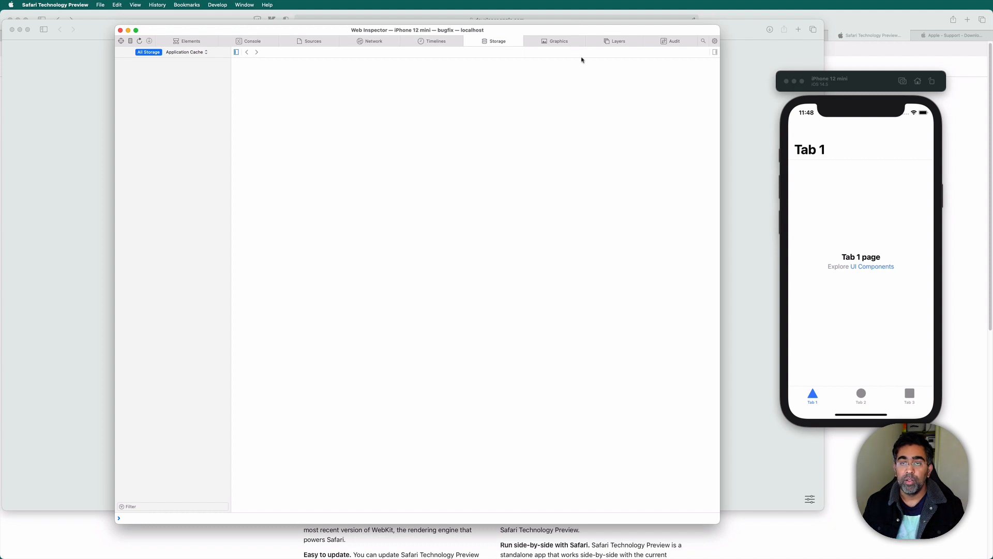
mouse_move(553, 63)
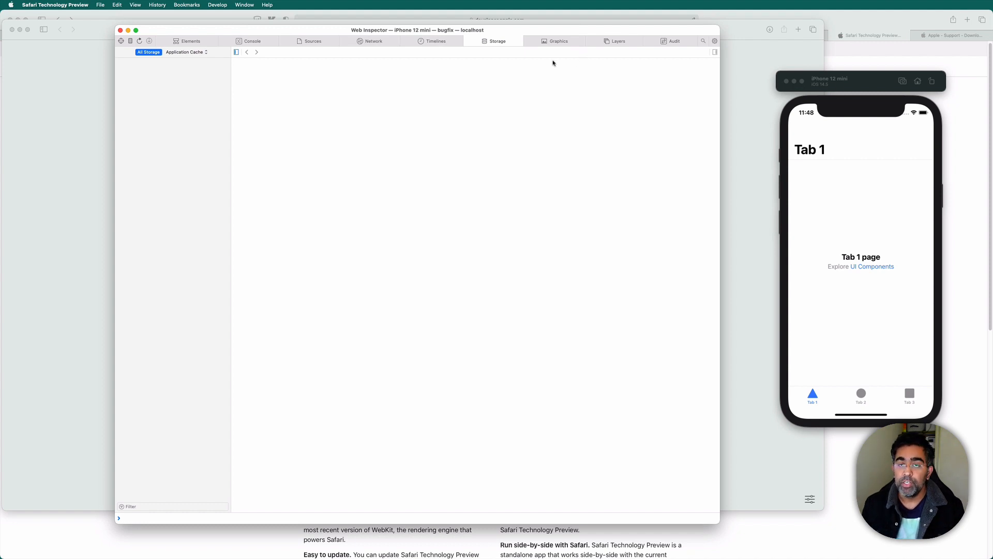
mouse_move(754, 57)
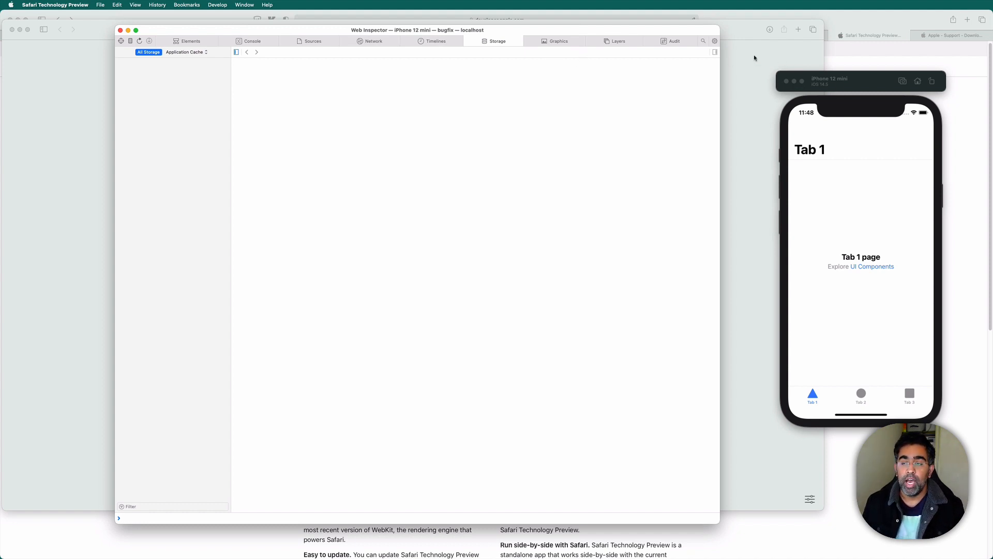